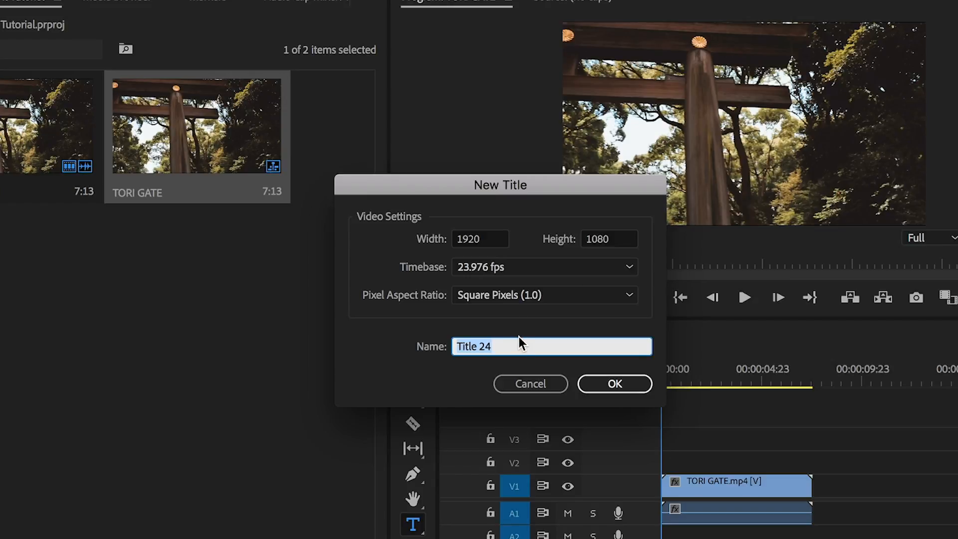
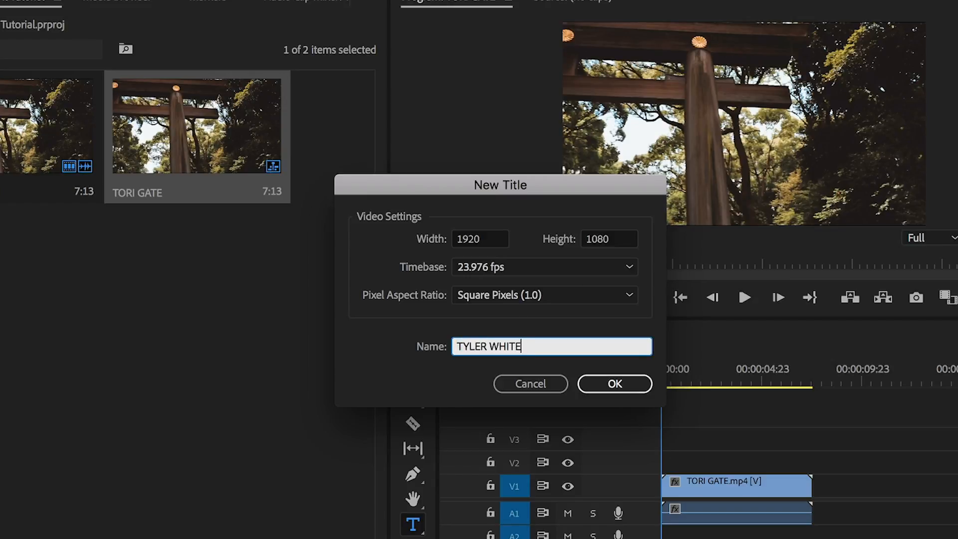
left_click(615, 384)
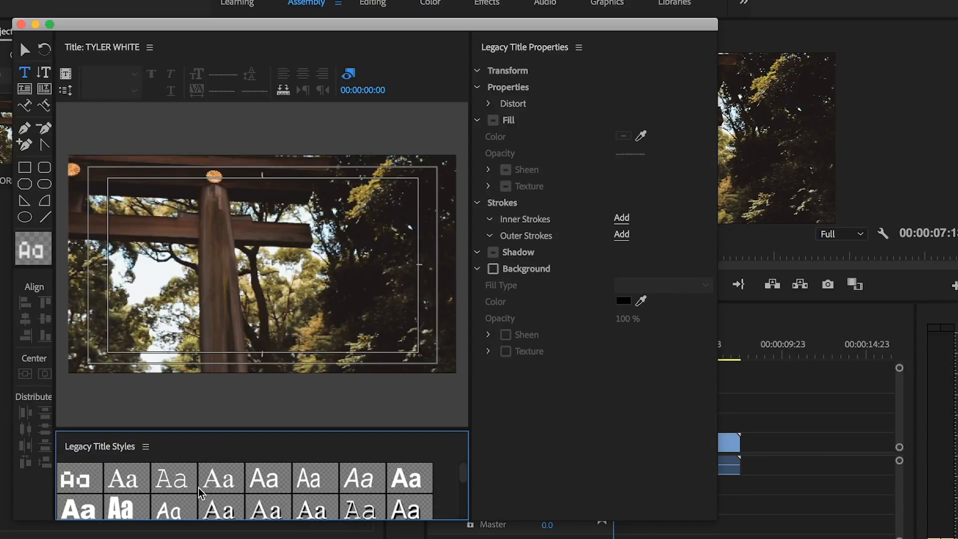
mouse_move(21, 343)
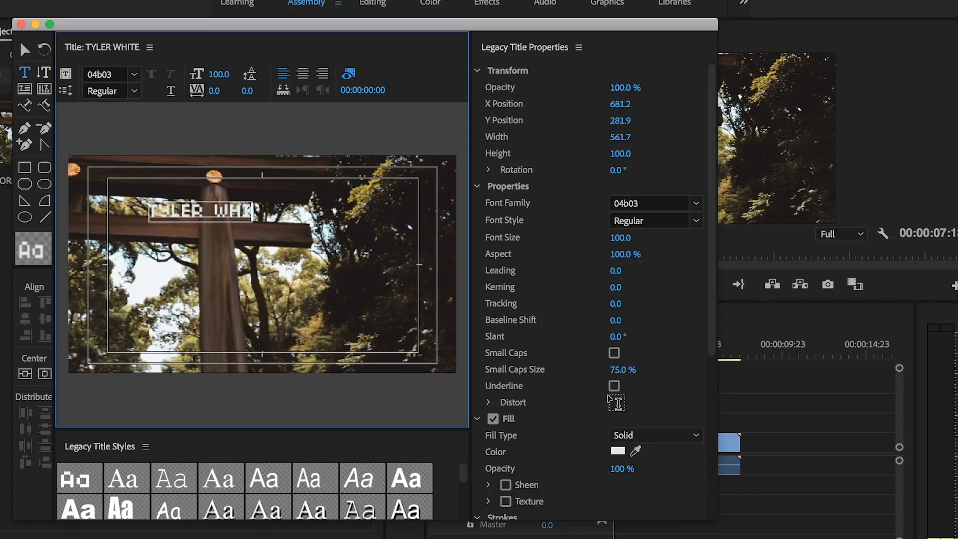
Set the title text to the DIN Alternate font and move it lower in the frame.
left_click(134, 74)
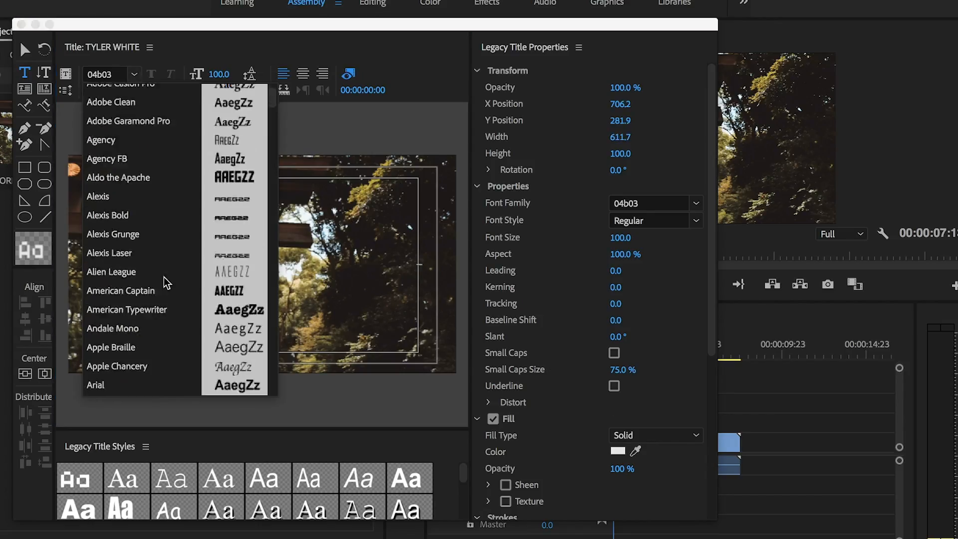
scroll("down", 3)
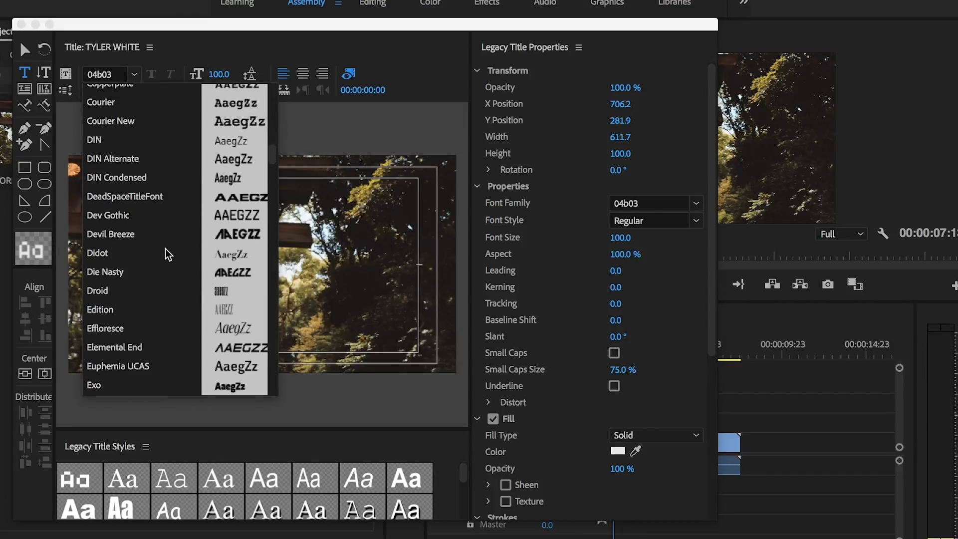
left_click(112, 158)
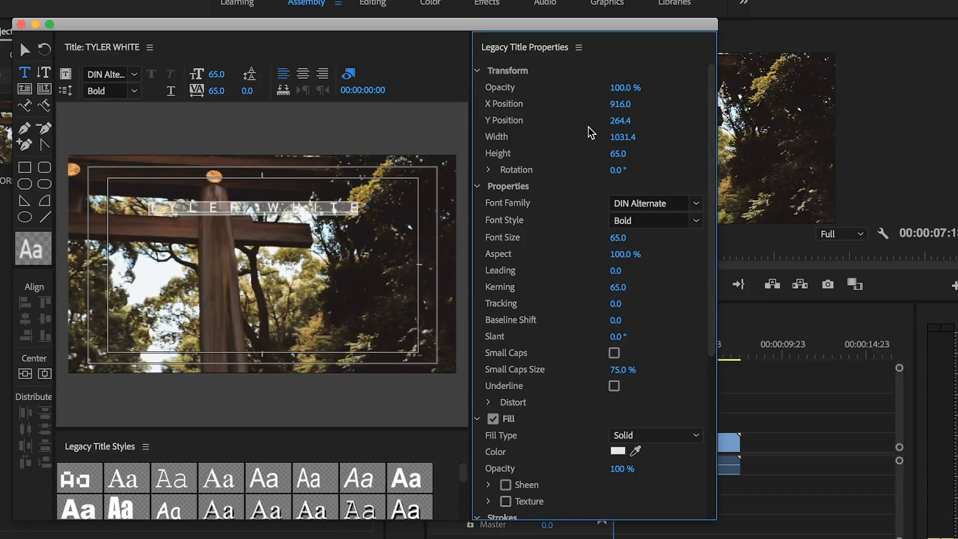
left_click_drag(620, 120, 627, 120)
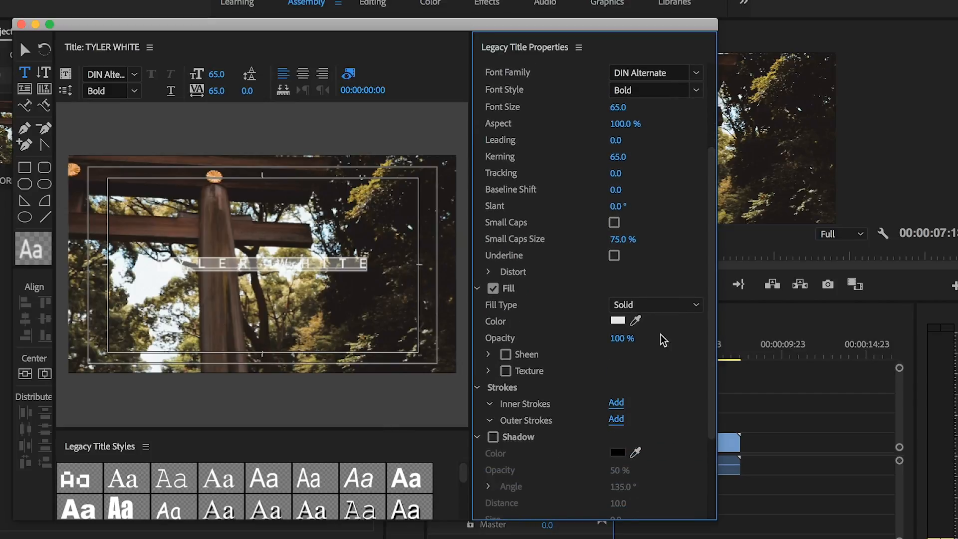
scroll("down", 3)
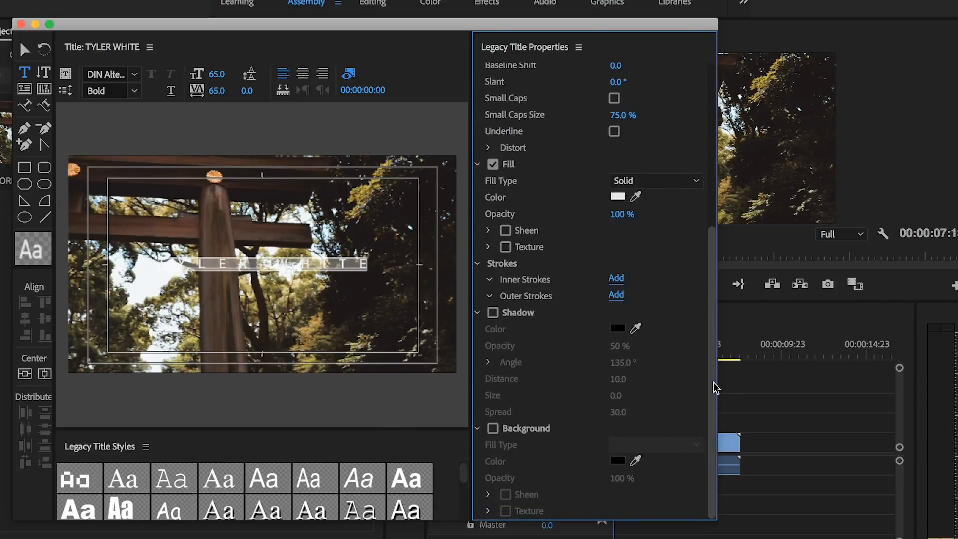
left_click(493, 312)
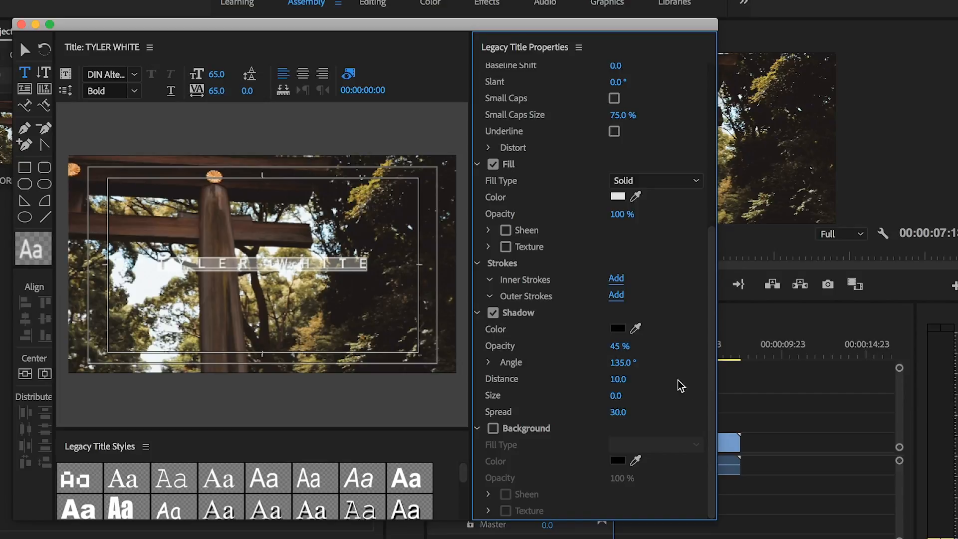
mouse_move(698, 360)
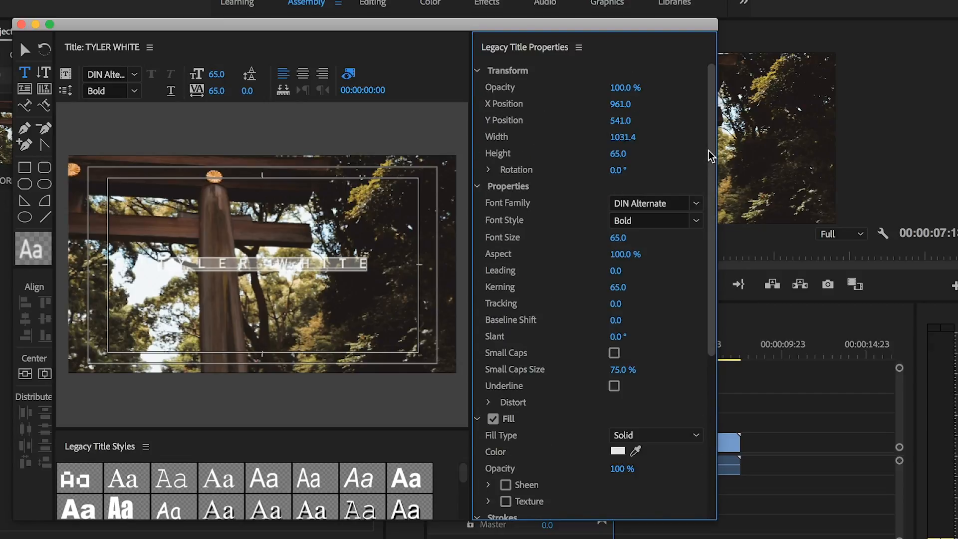
mouse_move(704, 154)
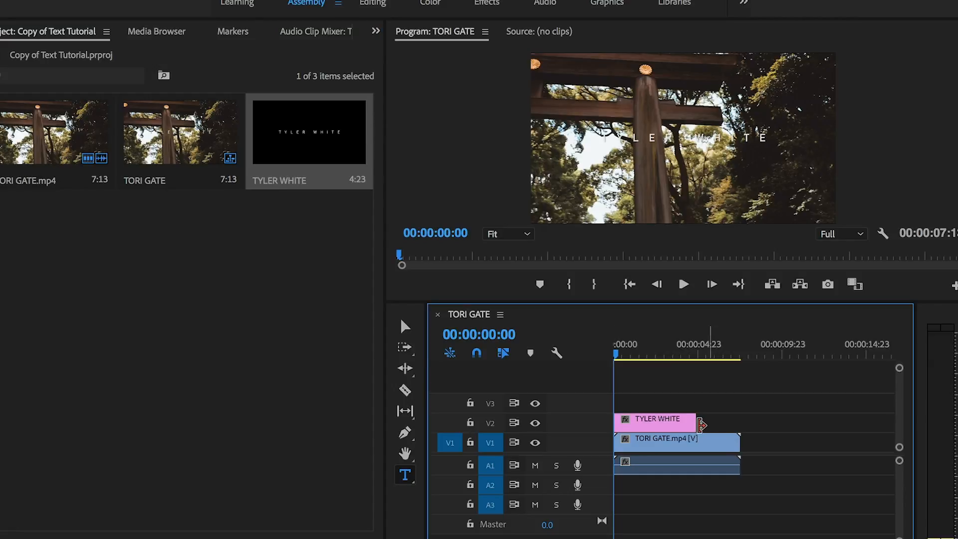
Extend the title clip so it ends with the Tori Gate clip.
left_click_drag(694, 420, 739, 420)
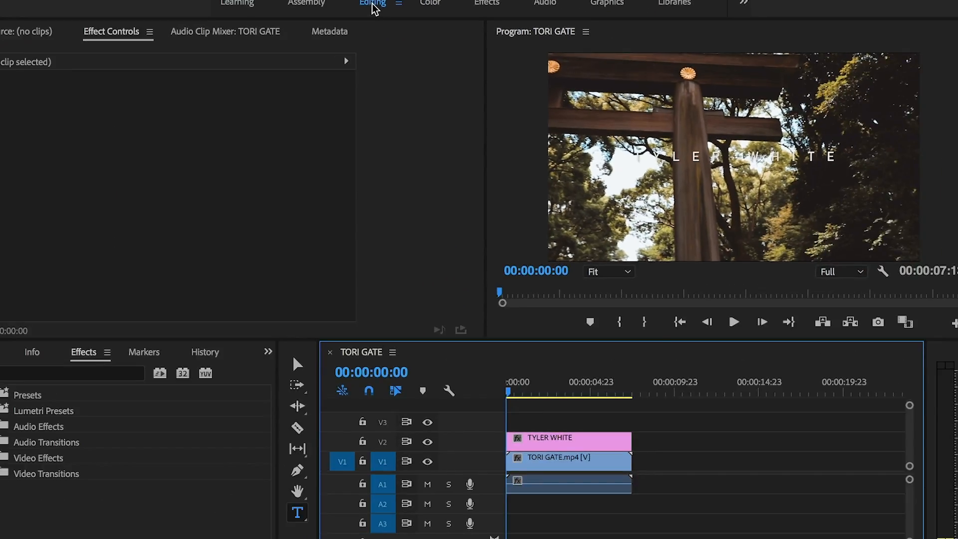
In the Editing workspace, step a few frames forward and enter Scale values 100.0 and 95.
left_click(544, 438)
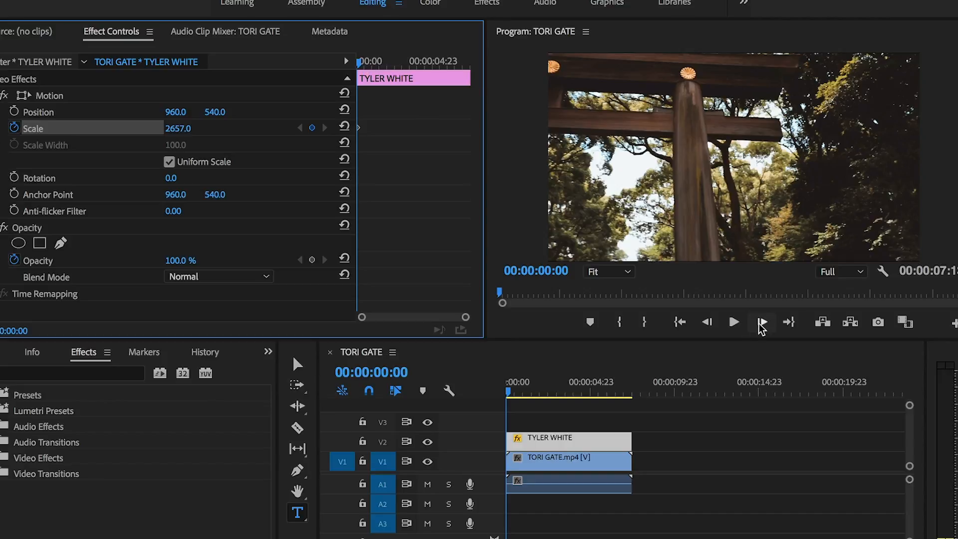
left_click(762, 322)
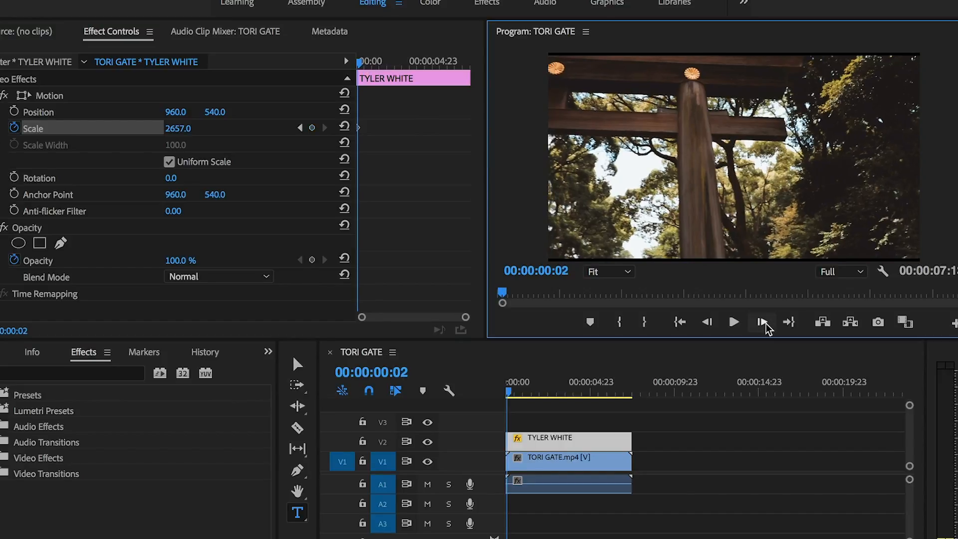
left_click(761, 322)
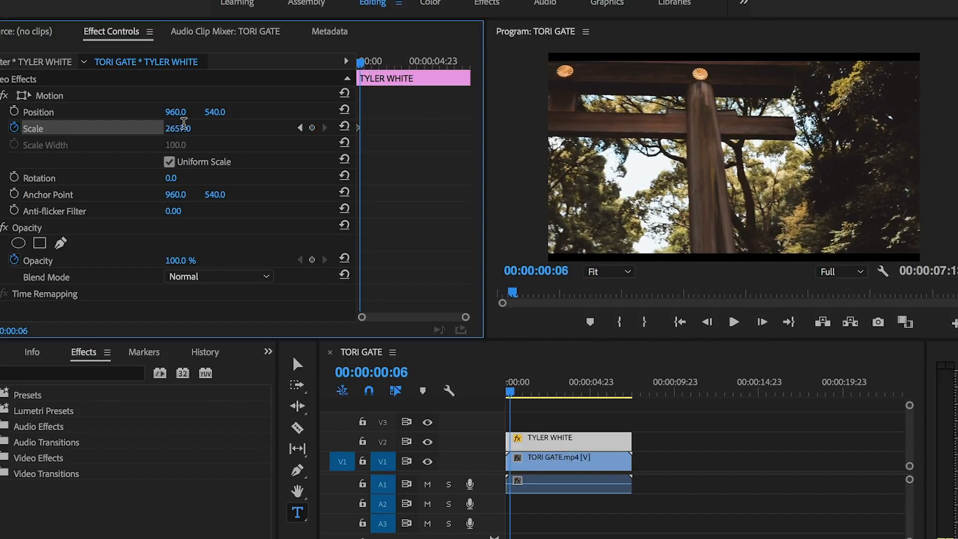
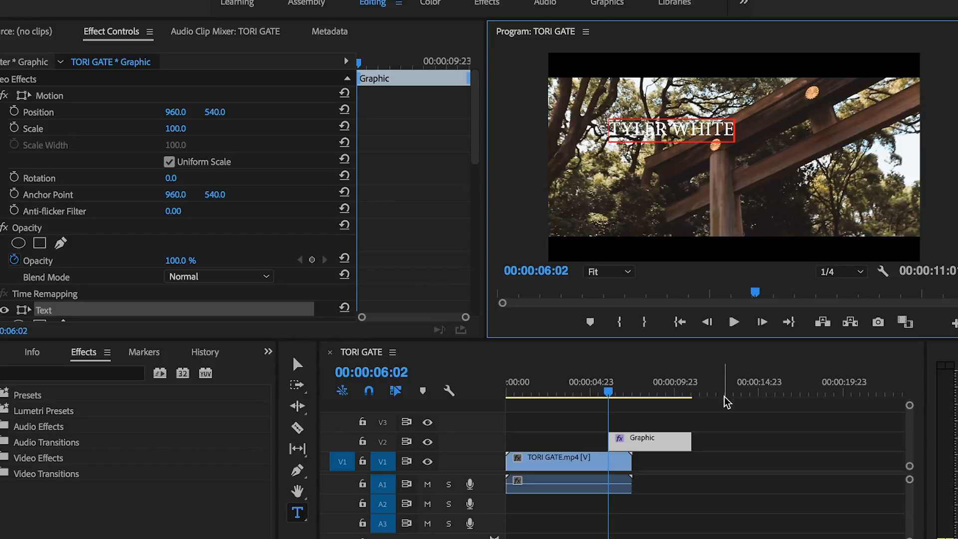
mouse_move(580, 6)
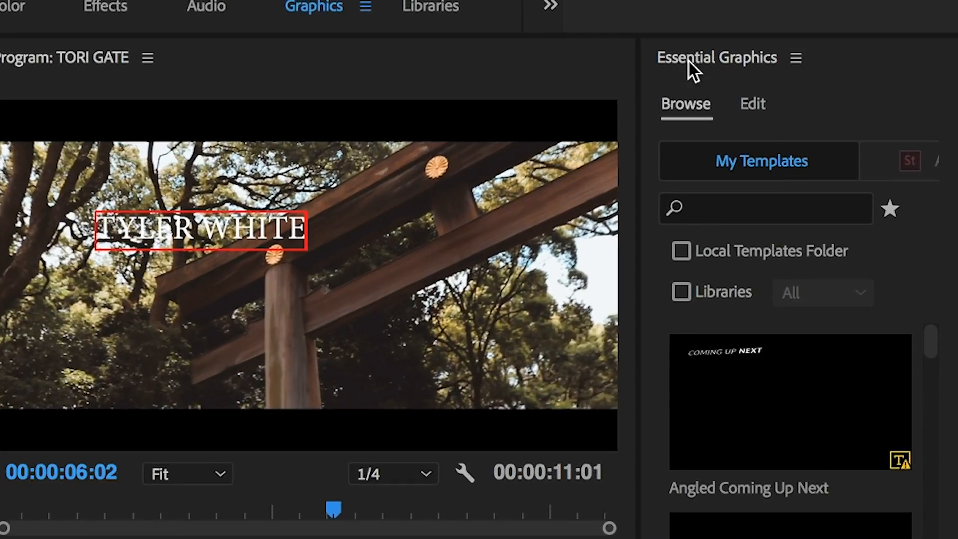
Search the Essential Graphics font list for DIN and apply DIN Alternate.
left_click(752, 103)
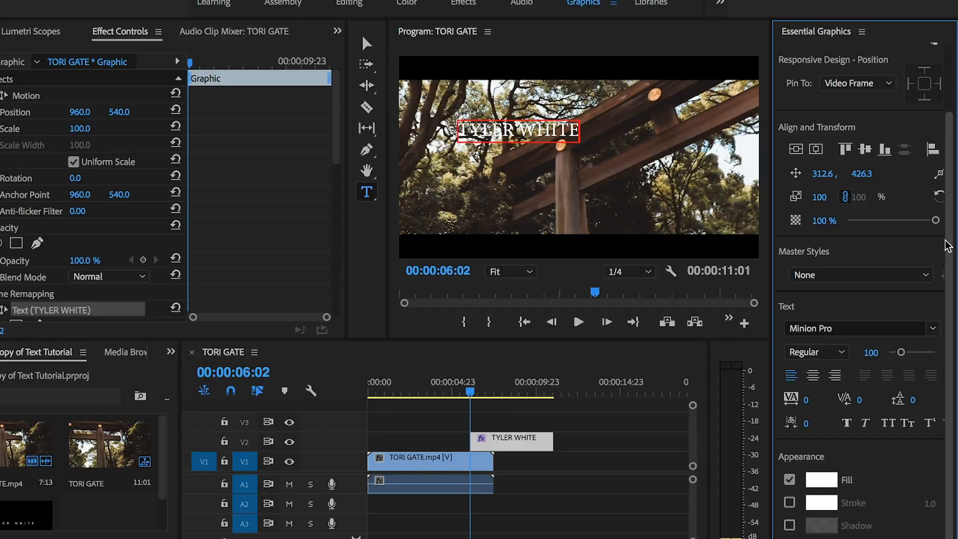
mouse_move(931, 334)
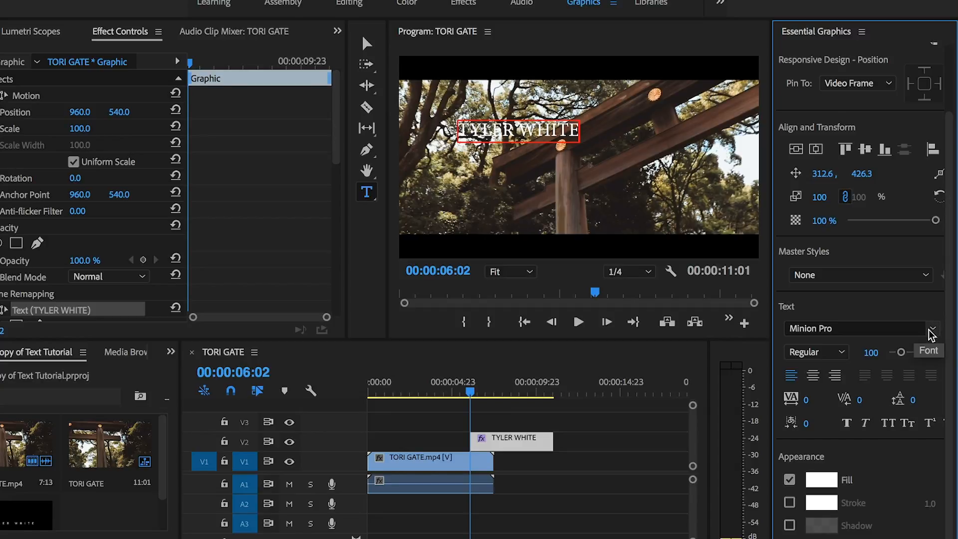
left_click(931, 328)
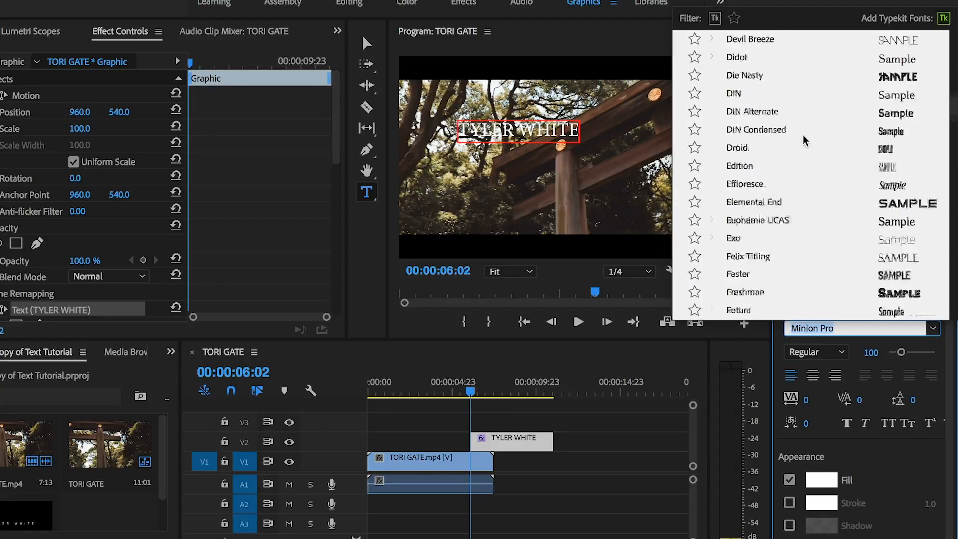
scroll("down", 3)
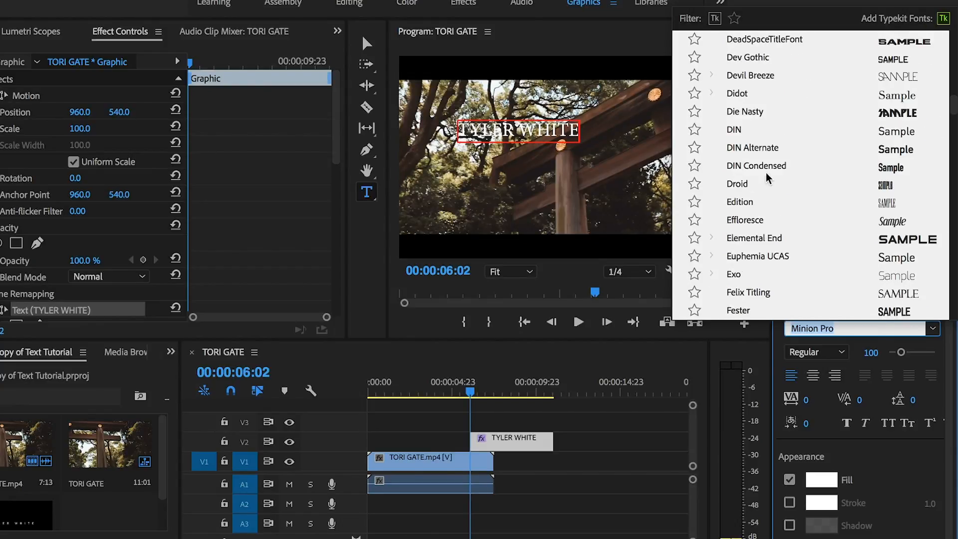
left_click(752, 147)
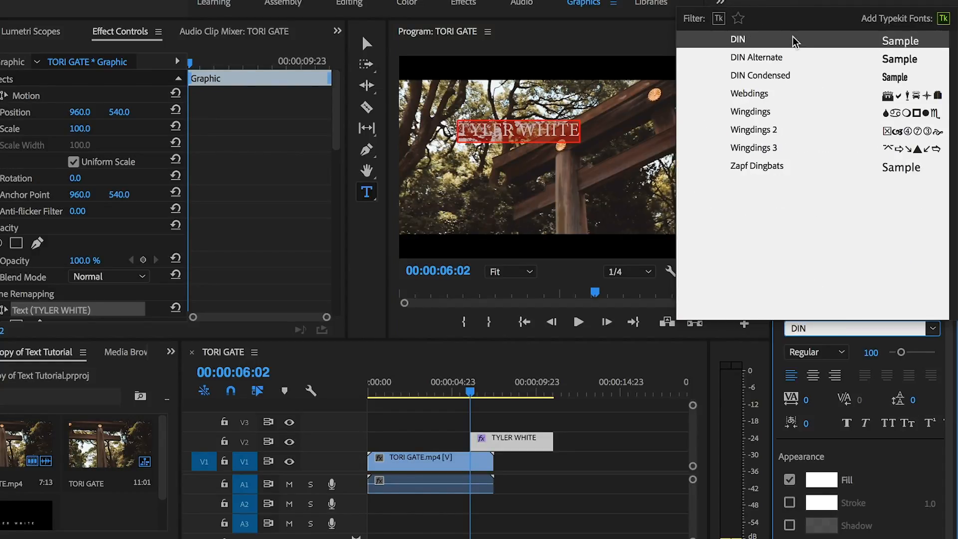
left_click(756, 57)
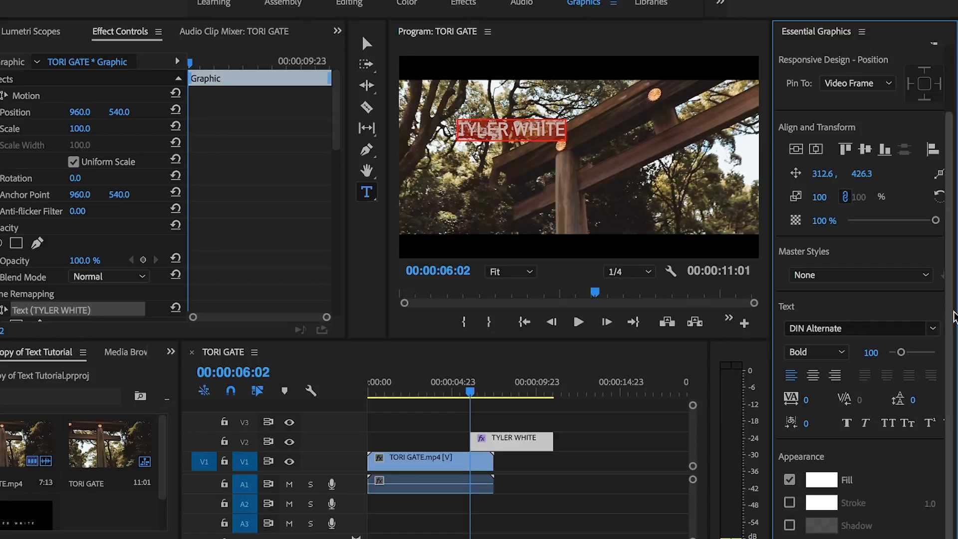
mouse_move(796, 150)
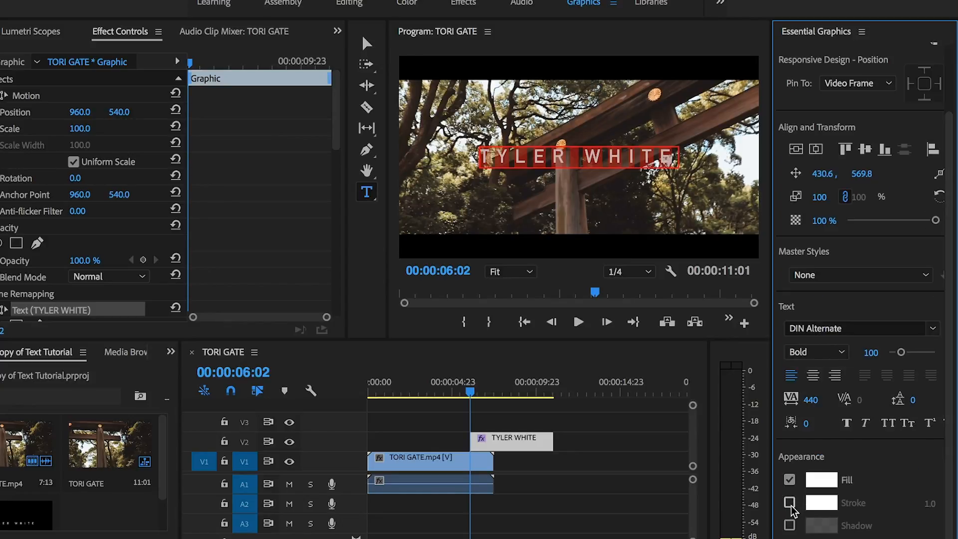
left_click(789, 503)
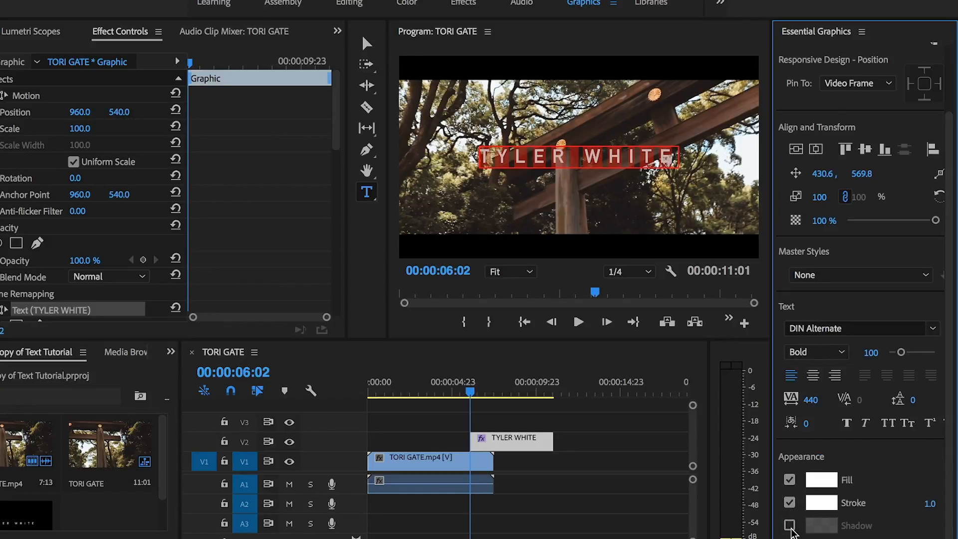
left_click(788, 525)
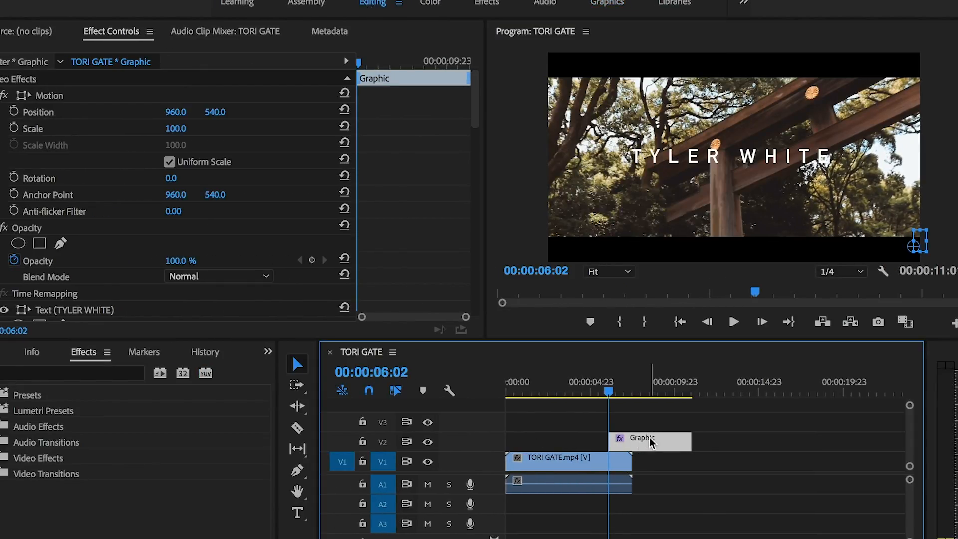
Drag the Graphic clip to the timeline start above TORI GATE.mp4.
left_click_drag(650, 439, 546, 439)
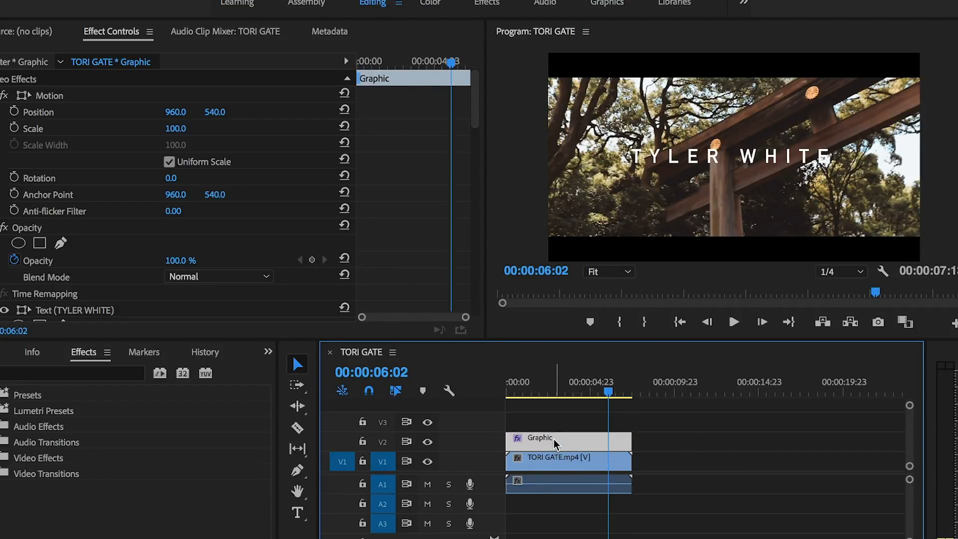
scroll("down", 3)
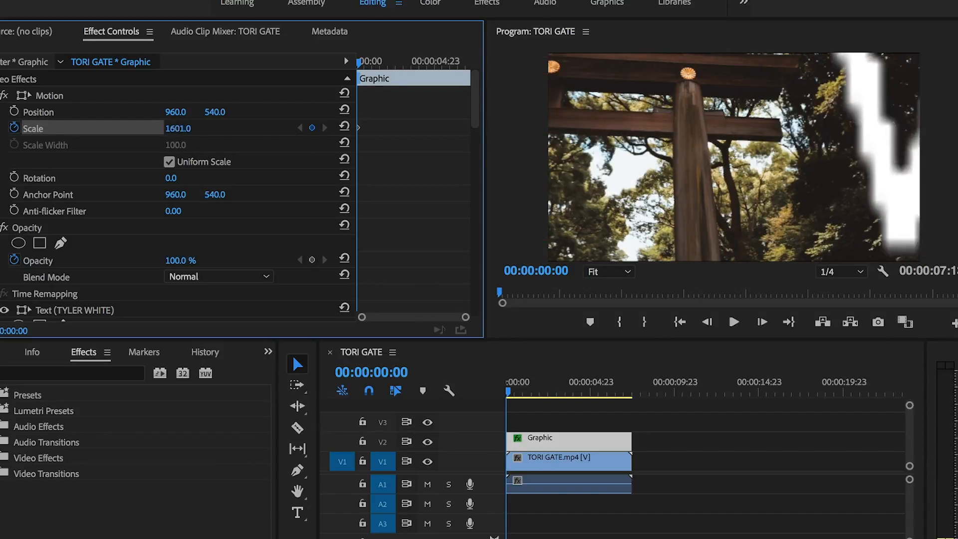
Keyframe Scale from 3105 at the start to 100.0 a few frames later, then play back.
left_click_drag(196, 128, 171, 128)
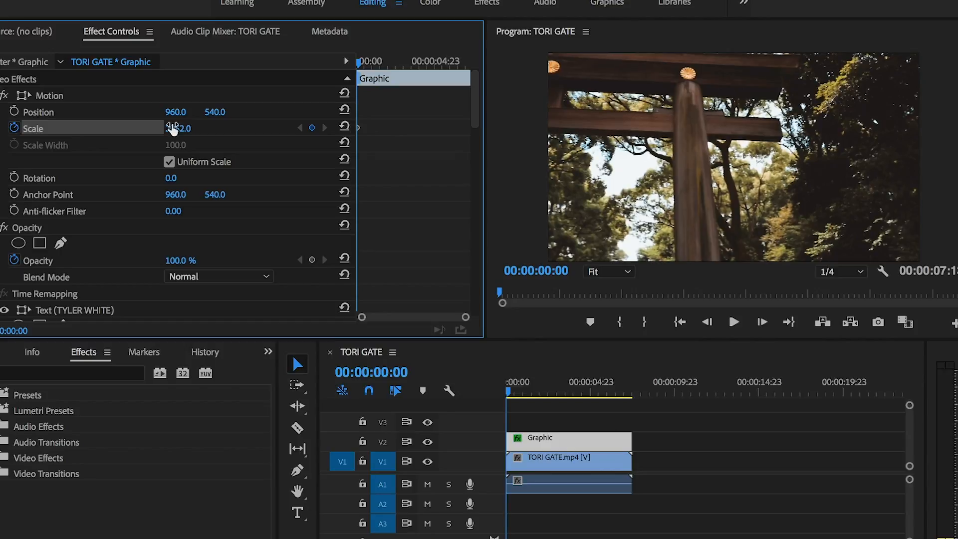
left_click_drag(178, 128, 178, 127)
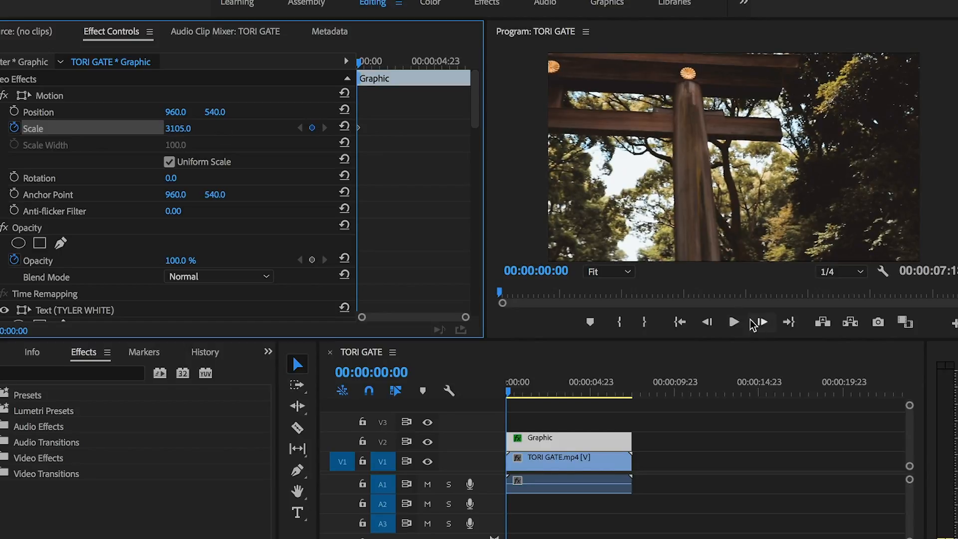
left_click(759, 321)
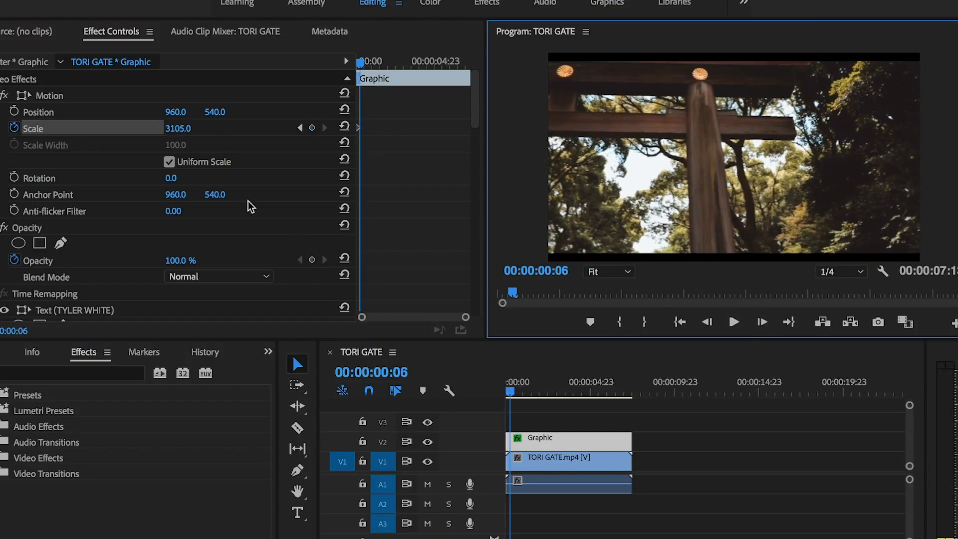
type("100.0")
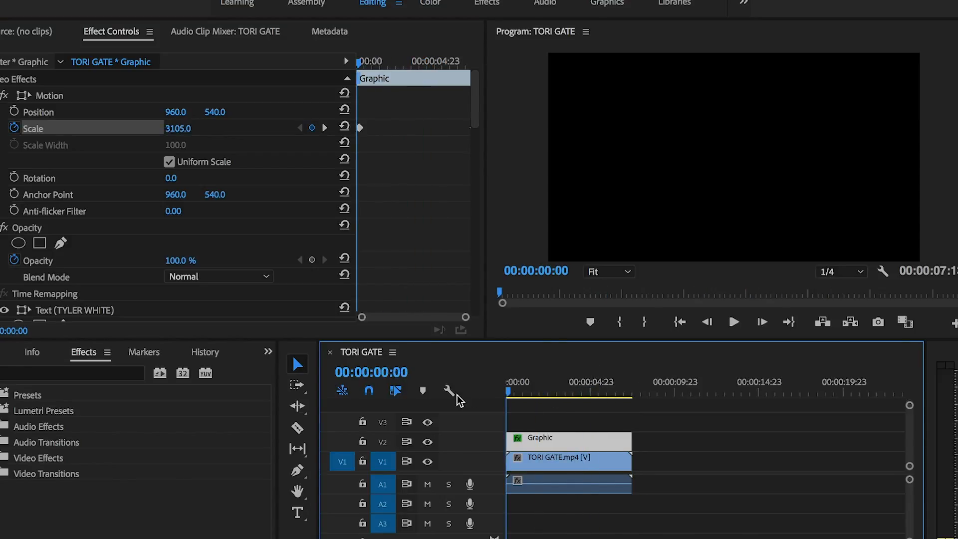
left_click(732, 322)
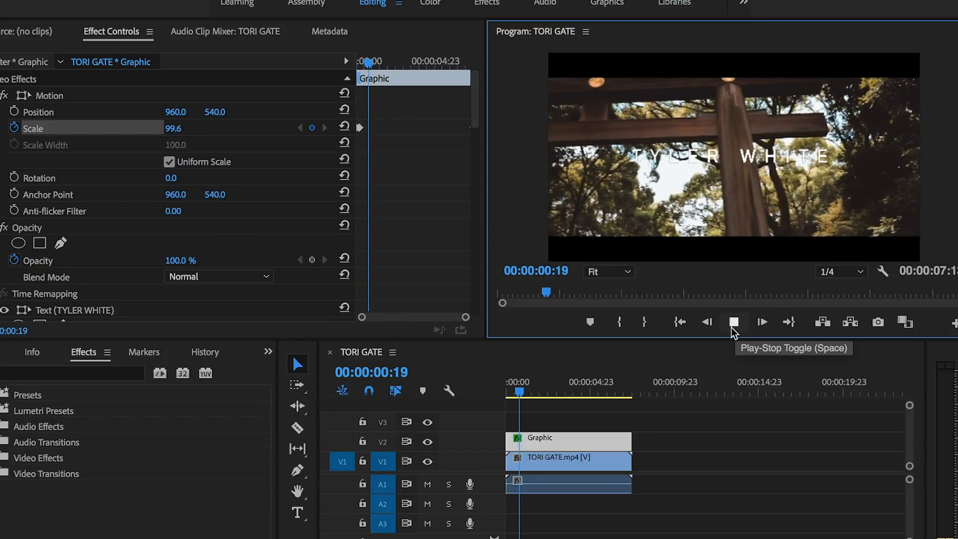